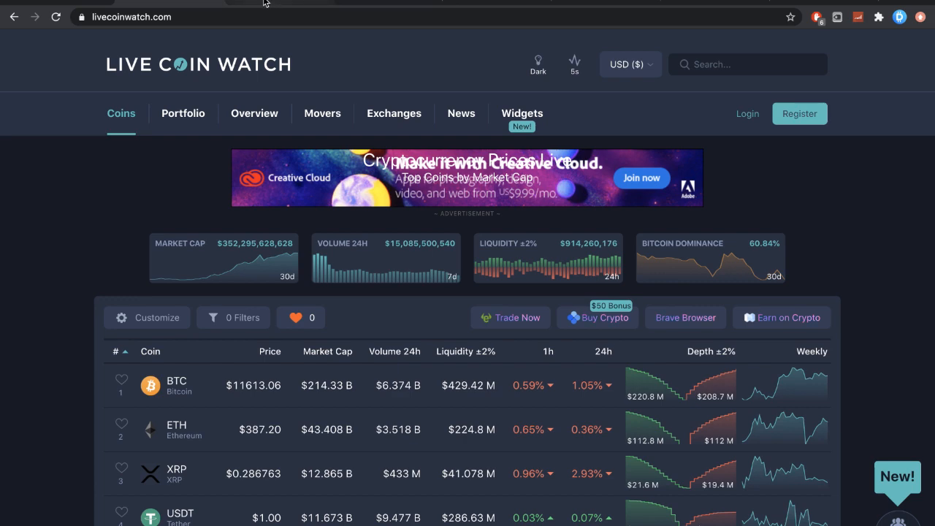
Scroll the Live Coin Watch coins table and open the ChainLink (LINK) page showing $12.73.
scroll("down", 3)
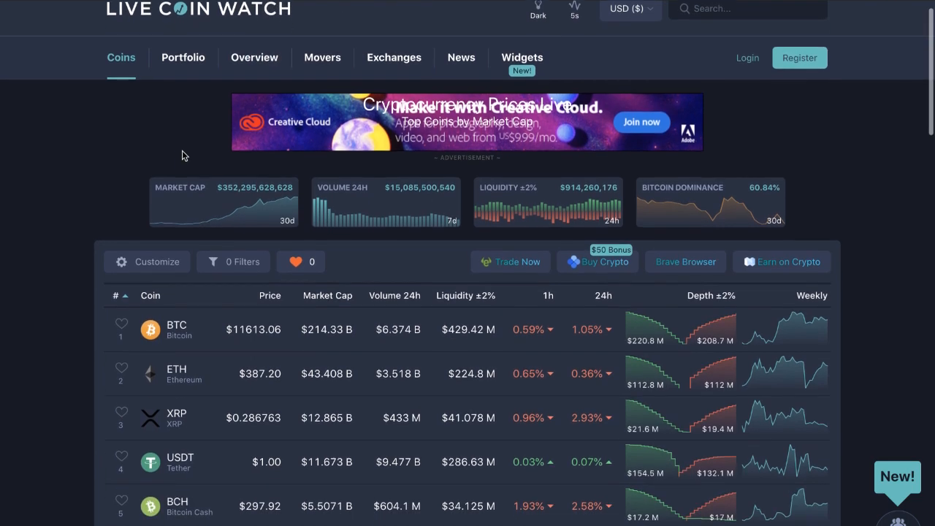
scroll("down", 3)
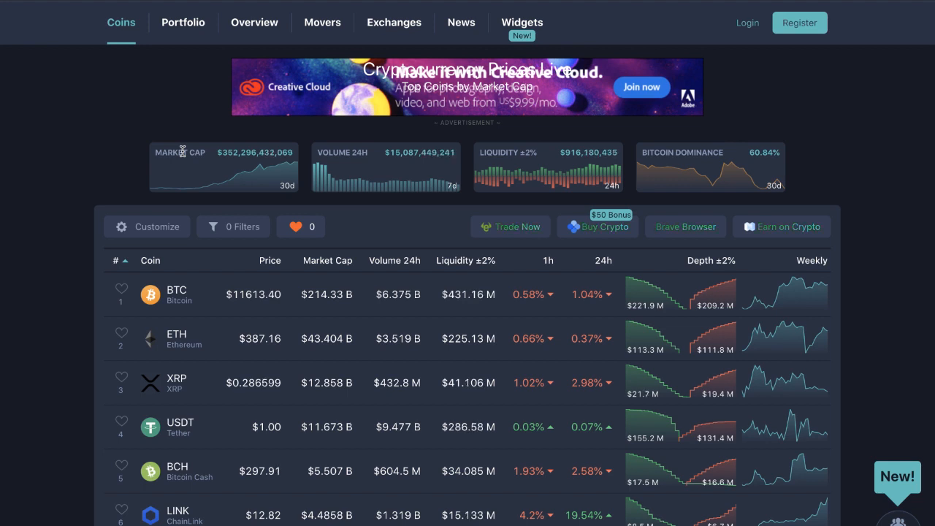
scroll("down", 3)
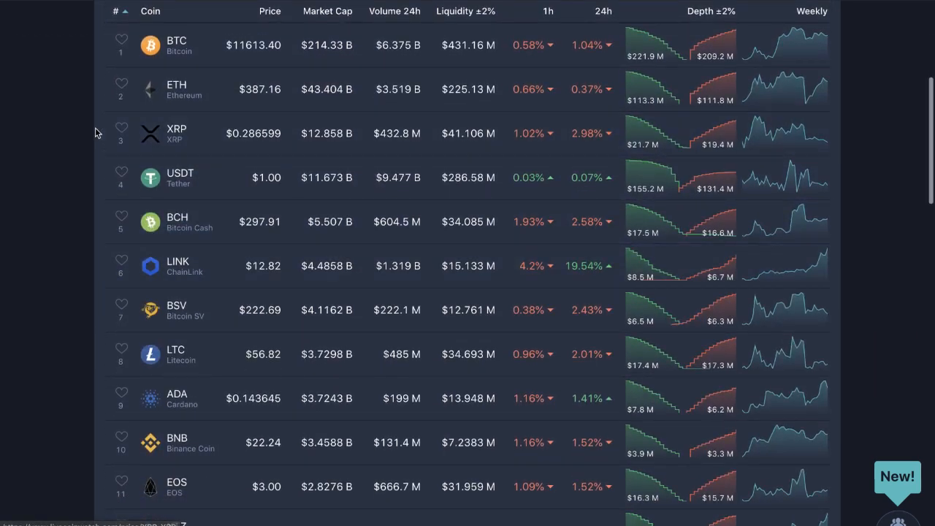
mouse_move(66, 125)
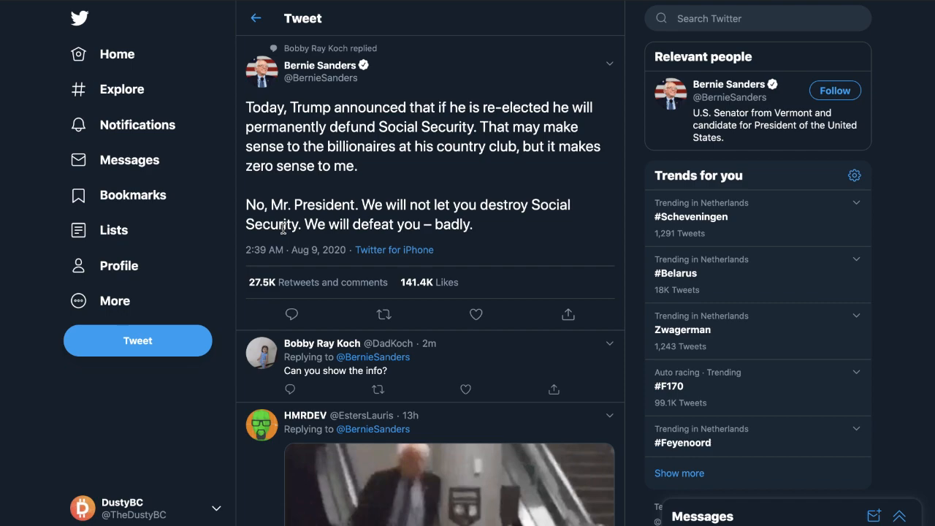
scroll("down", 3)
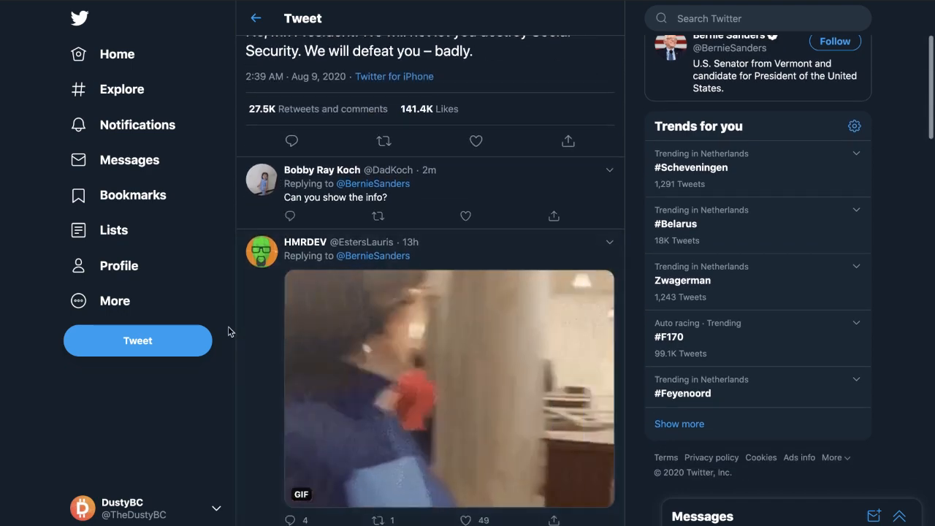
scroll("down", 3)
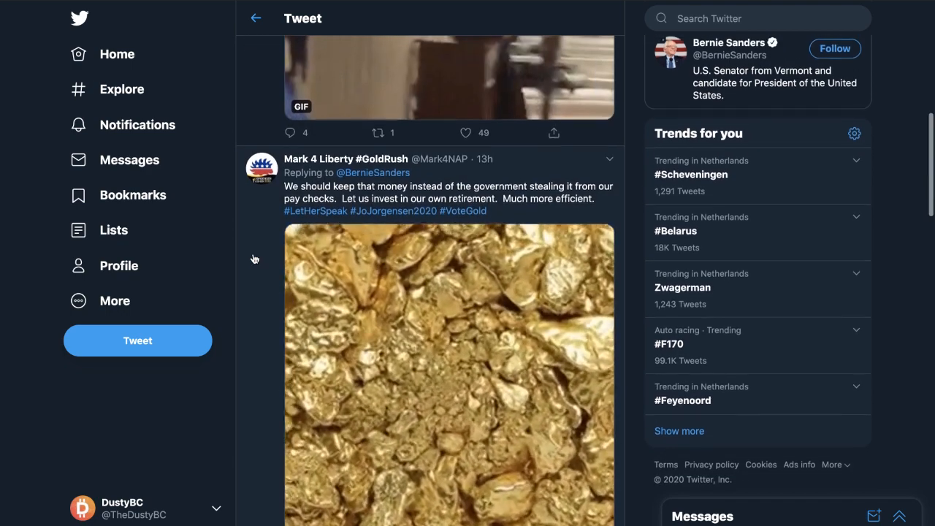
scroll("down", 3)
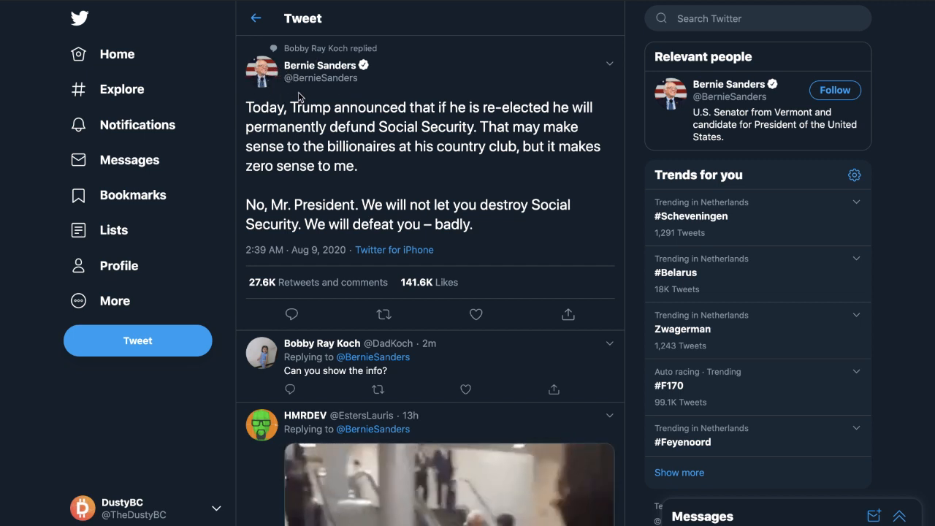
mouse_move(407, 256)
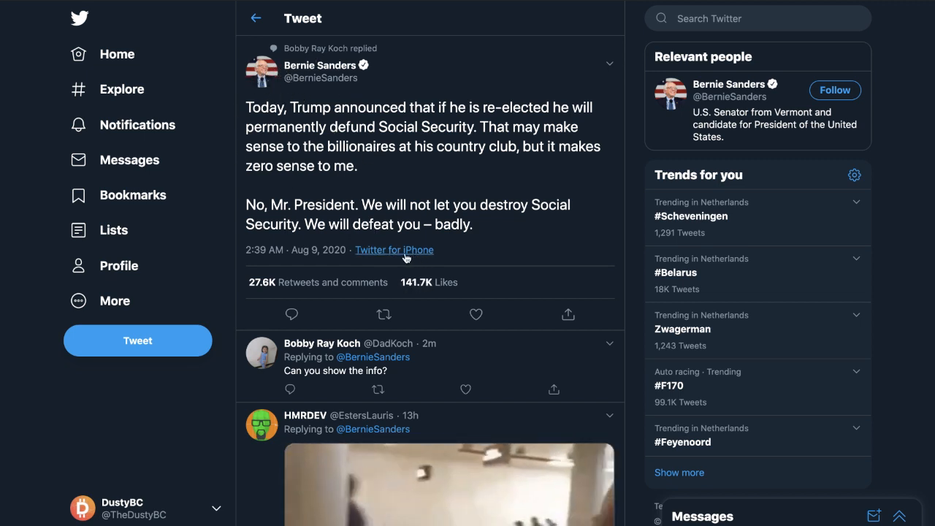
mouse_move(424, 147)
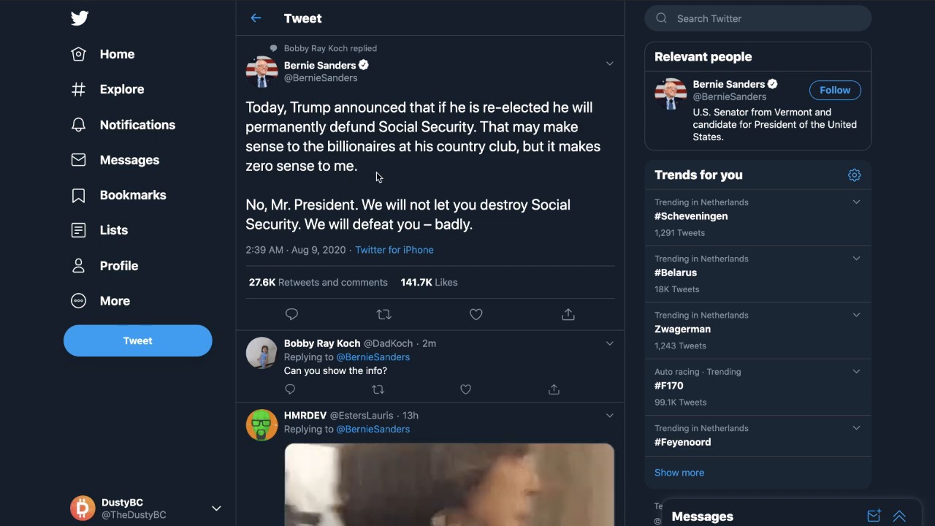
mouse_move(306, 65)
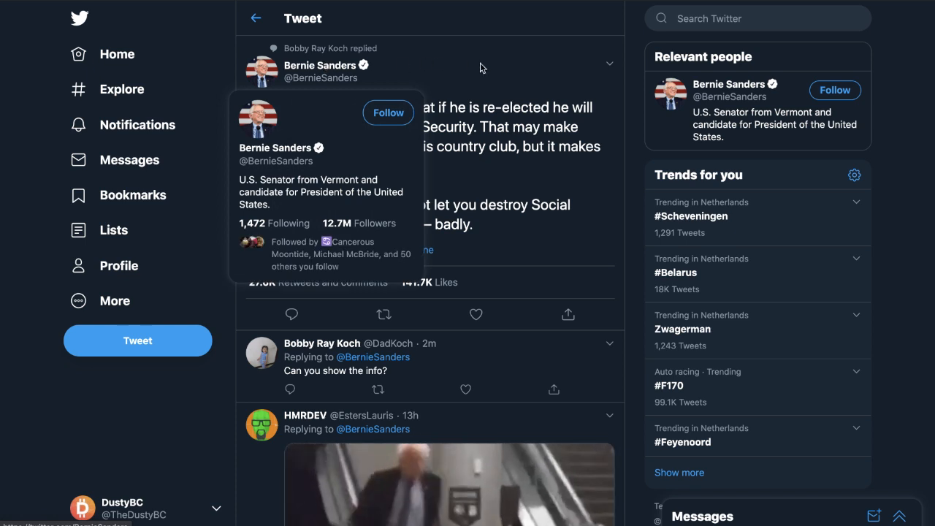
mouse_move(467, 146)
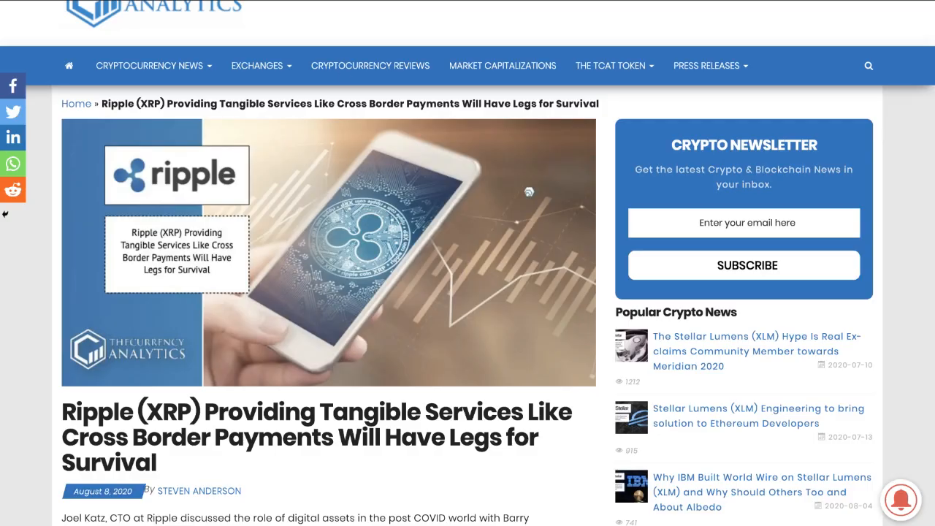
scroll("down", 3)
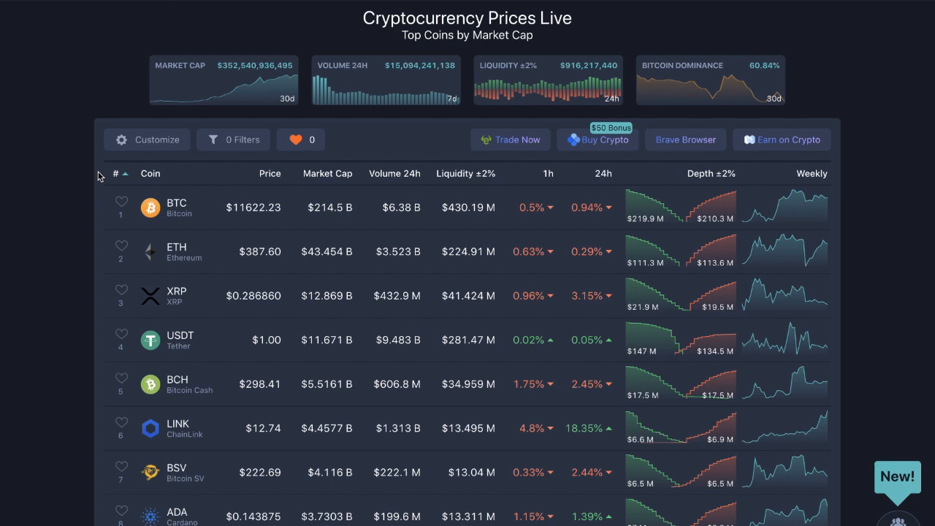
mouse_move(175, 208)
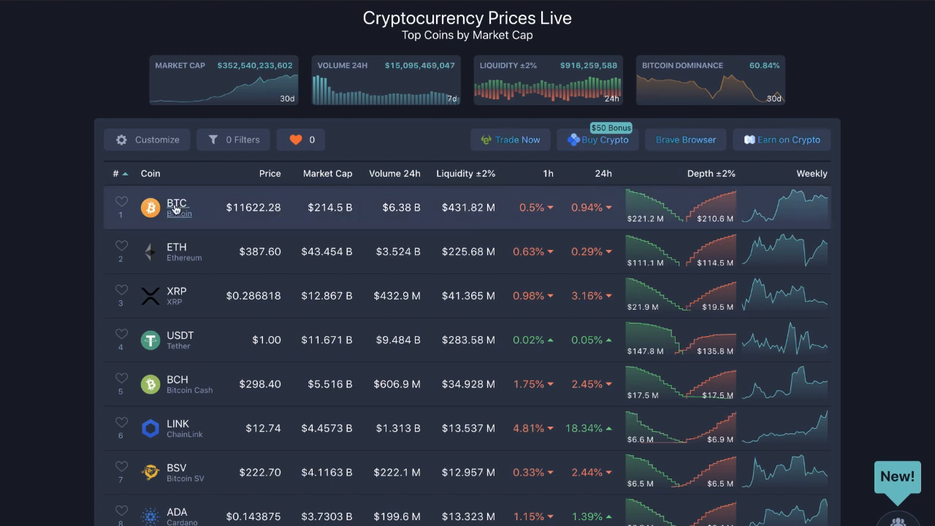
mouse_move(719, 83)
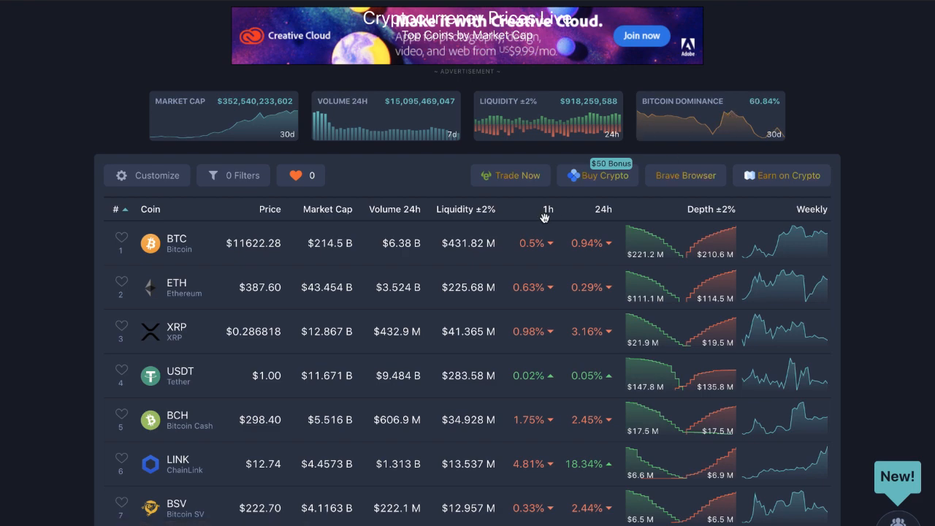
mouse_move(520, 318)
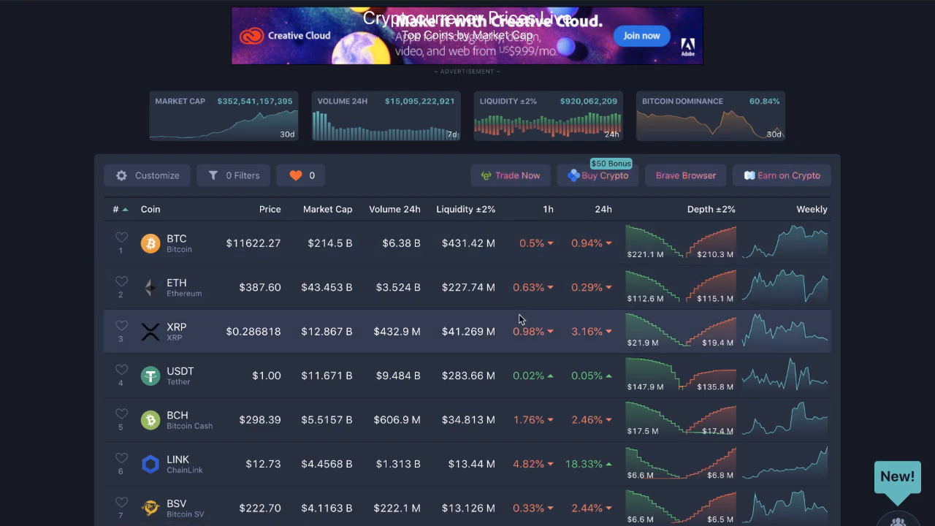
scroll("down", 3)
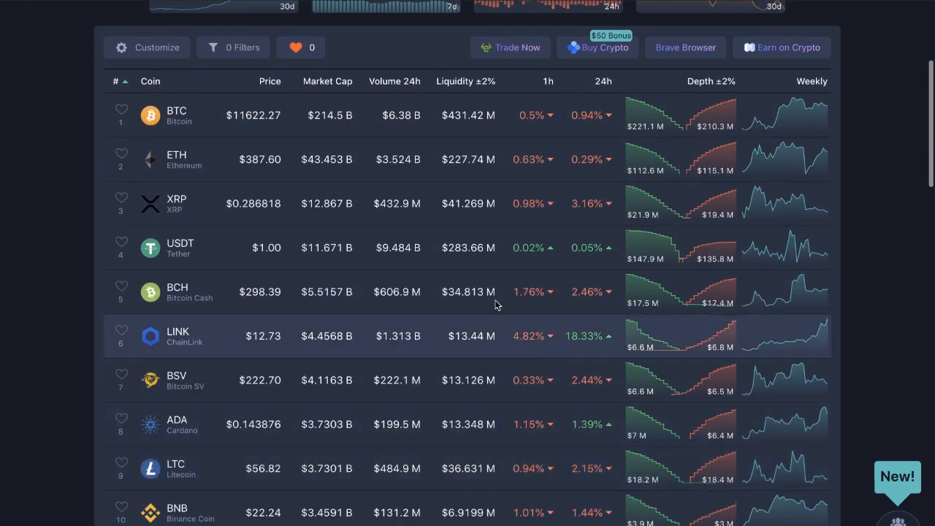
mouse_move(328, 124)
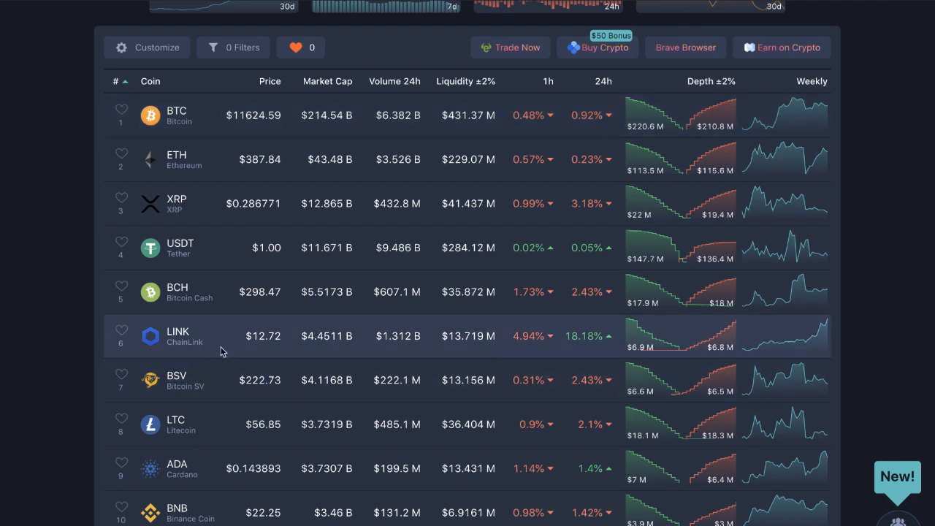
mouse_move(129, 347)
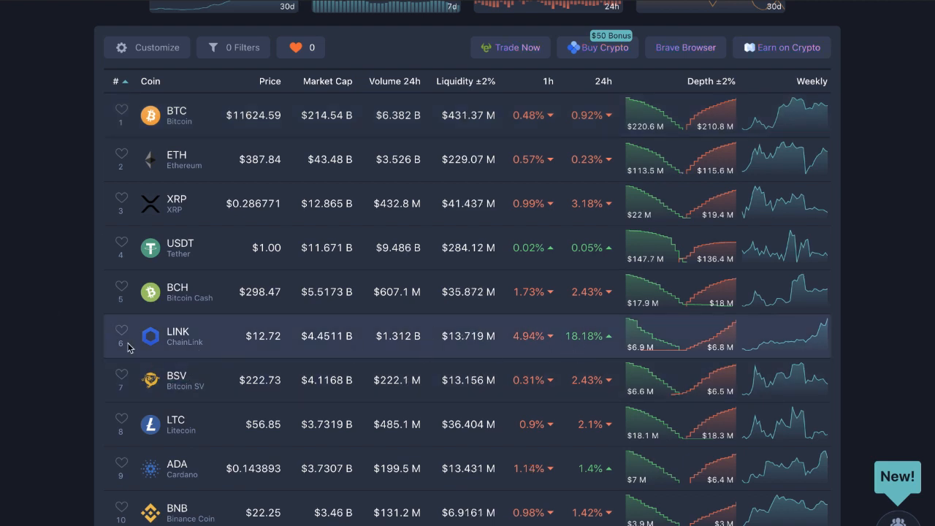
left_click(177, 336)
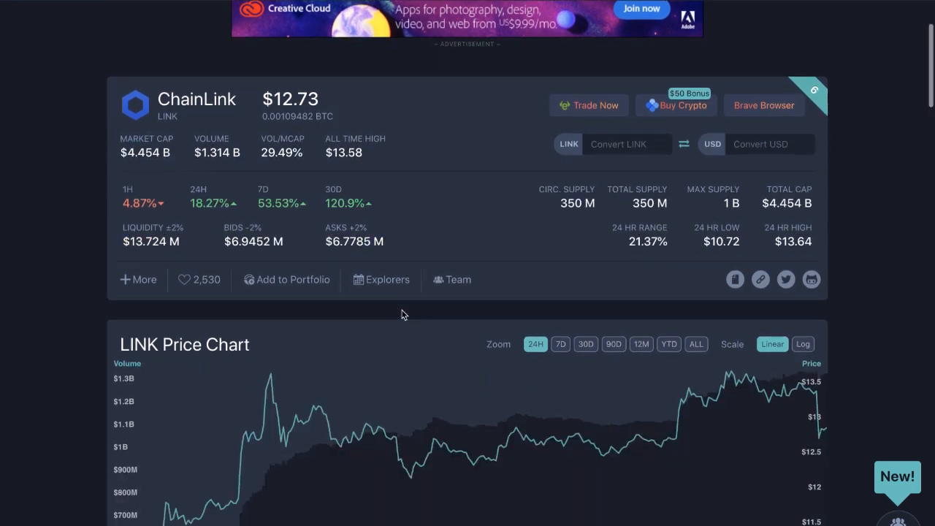
Switch the LINK price chart to the 90D range.
scroll("down", 3)
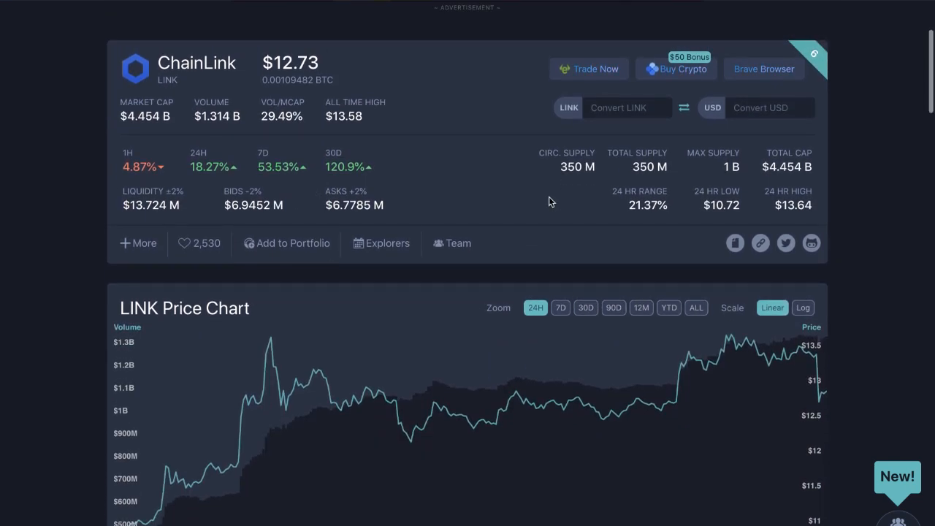
mouse_move(586, 307)
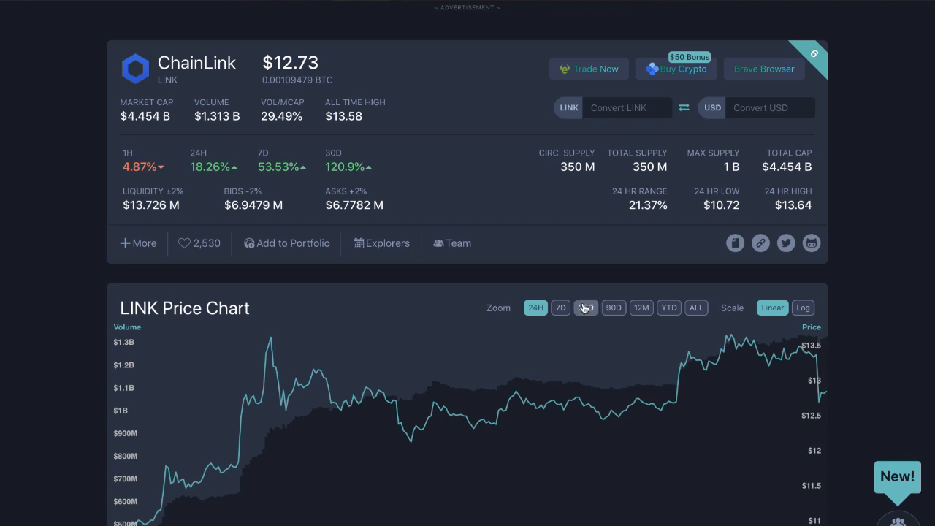
left_click(613, 308)
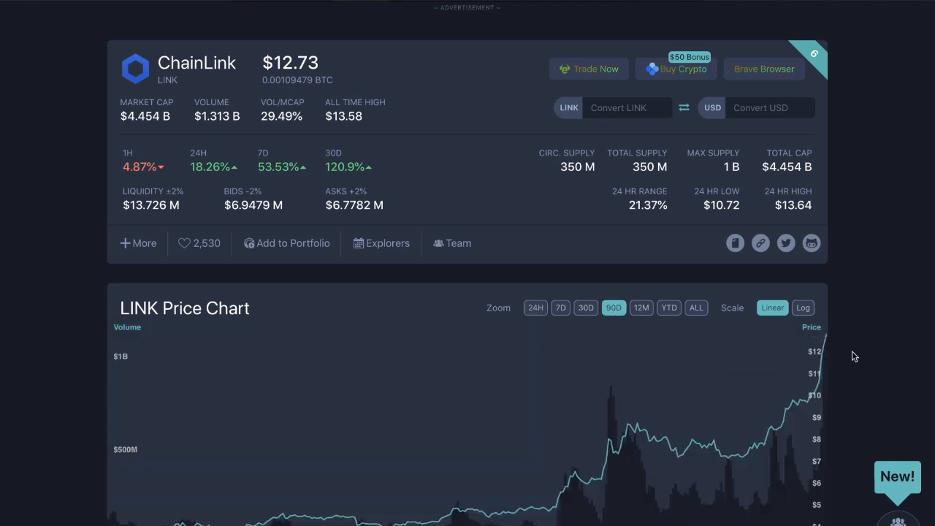
mouse_move(811, 356)
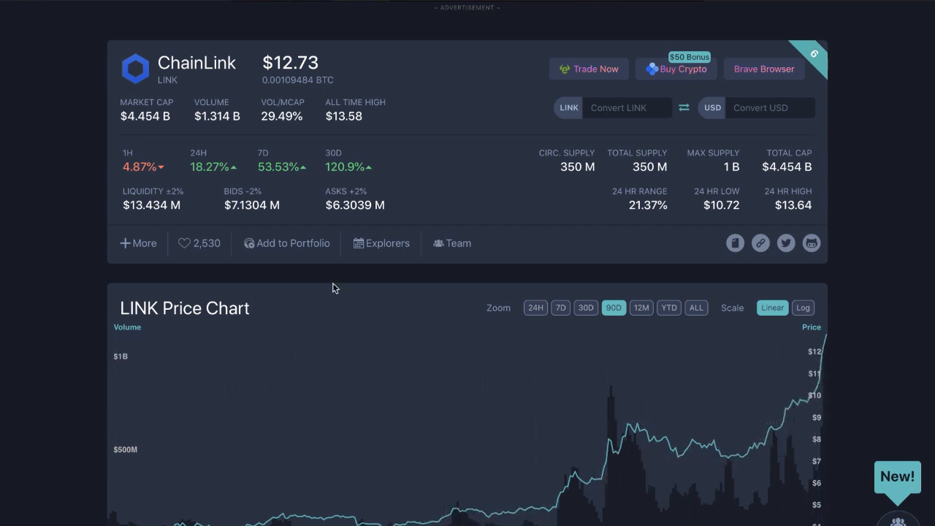
mouse_move(166, 115)
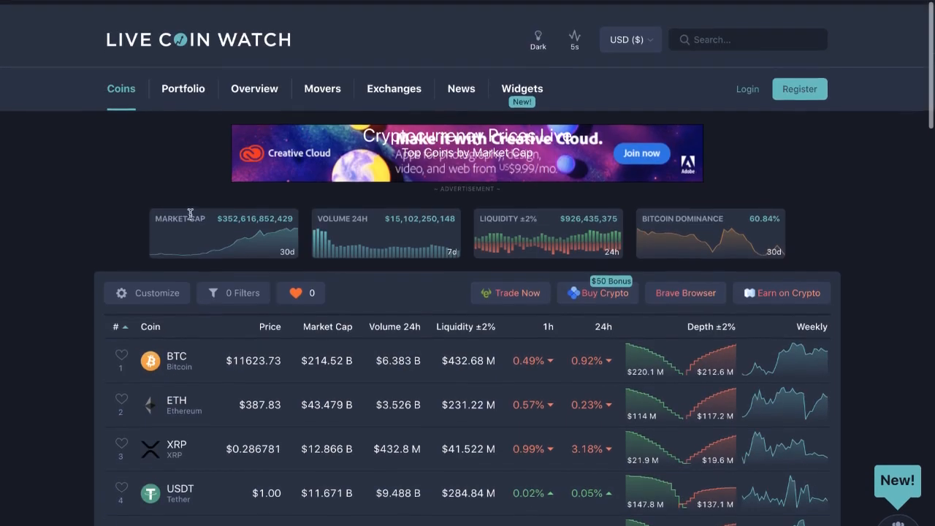
Scroll the coins list down to VET at rank 18 and open VeChain's page.
scroll("down", 3)
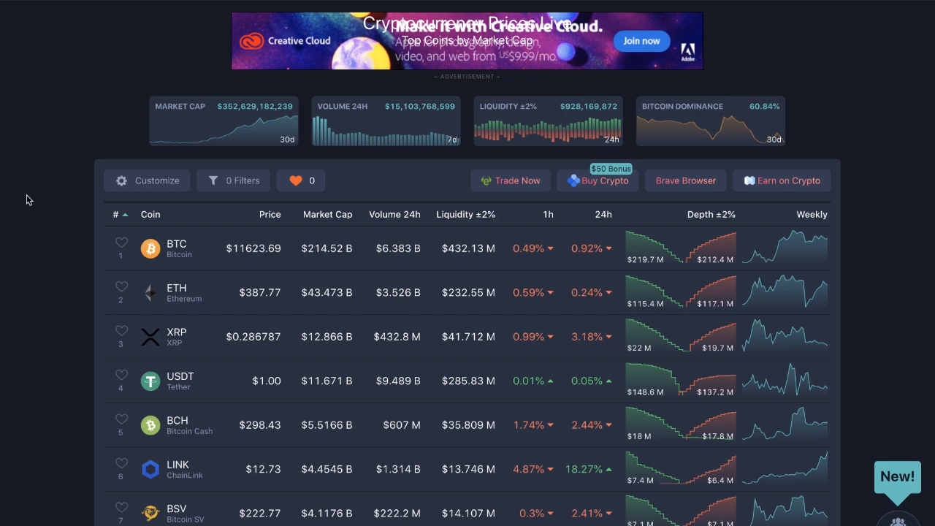
scroll("down", 3)
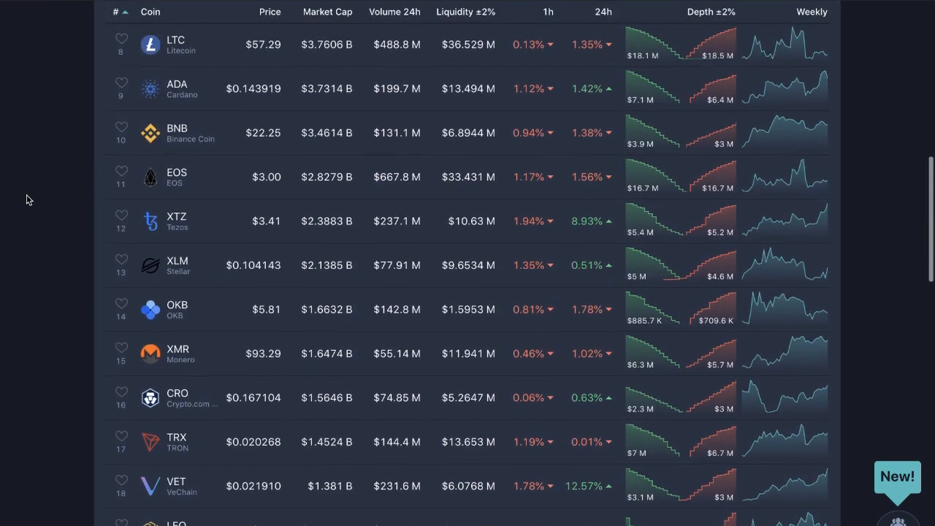
scroll("down", 3)
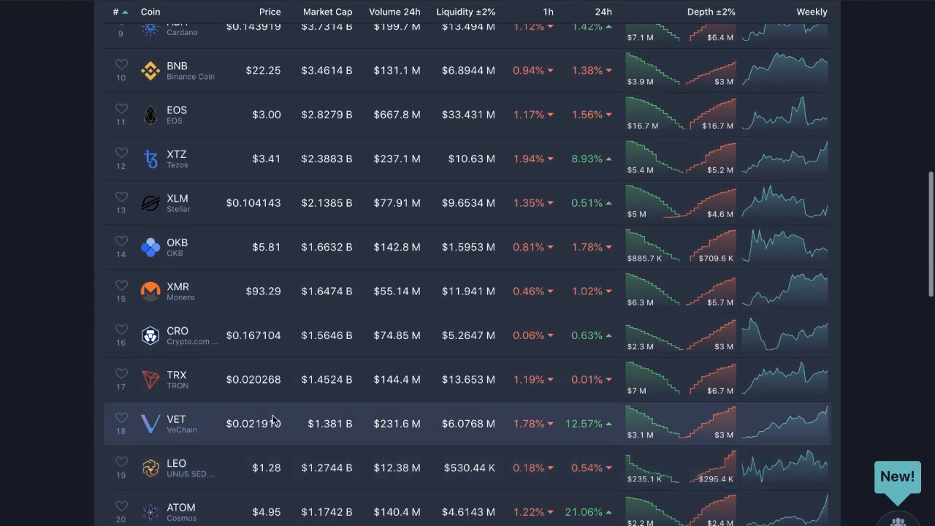
left_click(175, 424)
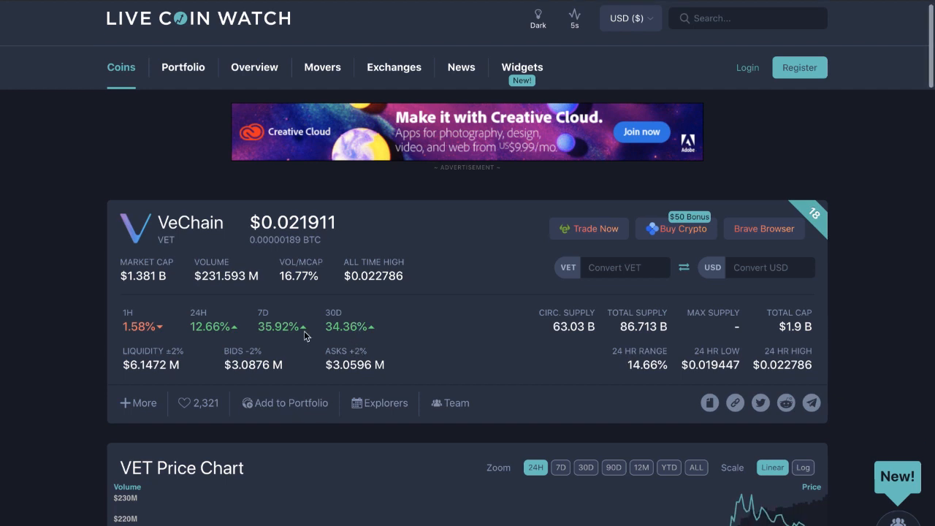
mouse_move(353, 307)
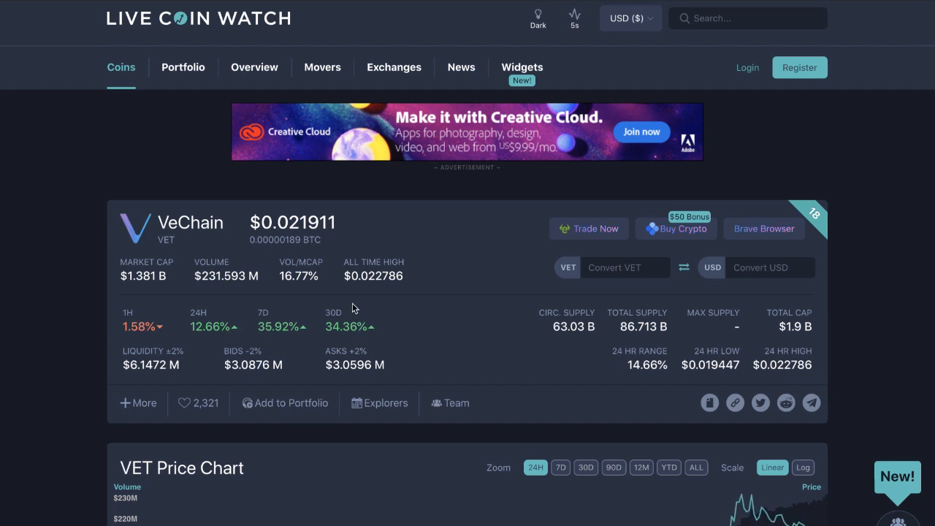
Switch the VET price chart from 24 hours to the 90D range.
scroll("down", 3)
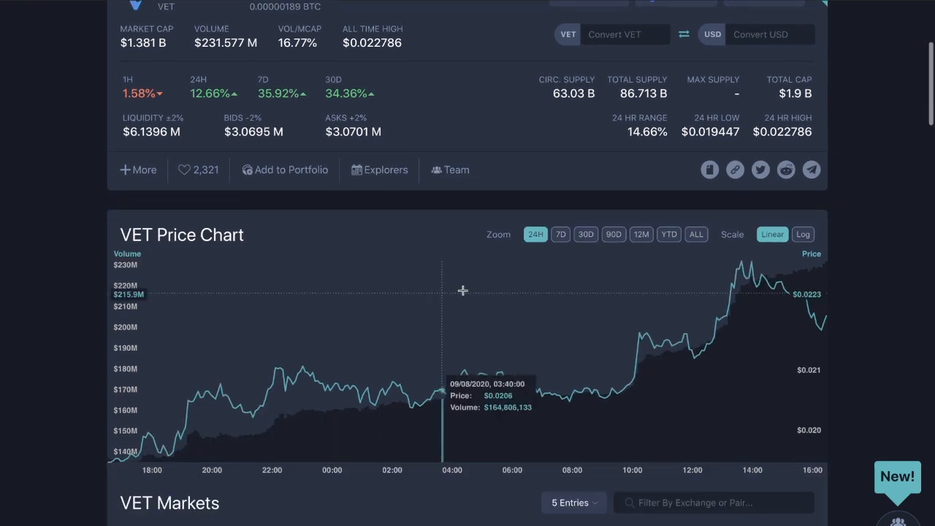
left_click(613, 234)
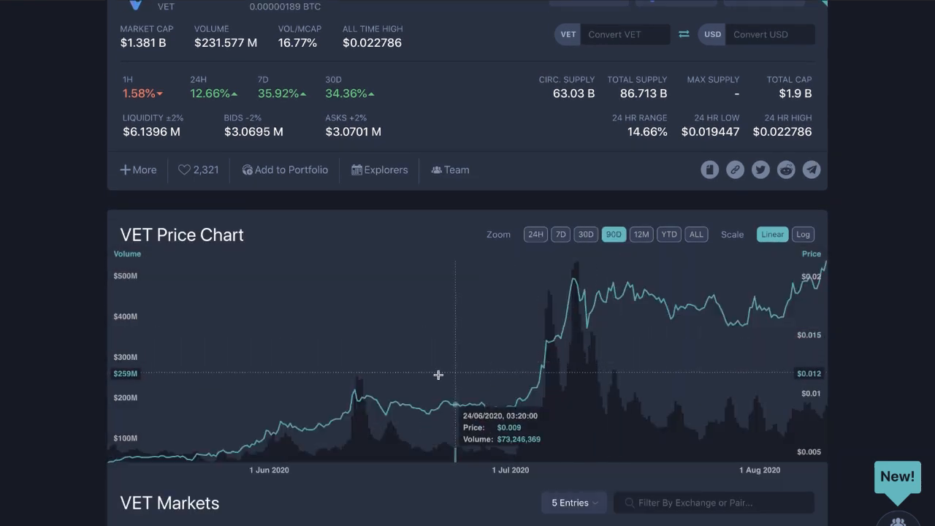
mouse_move(108, 405)
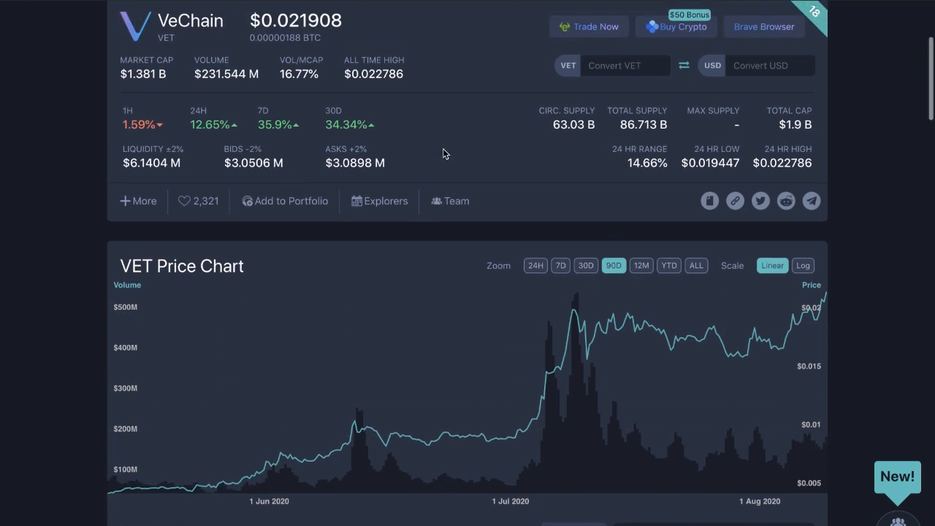
mouse_move(225, 332)
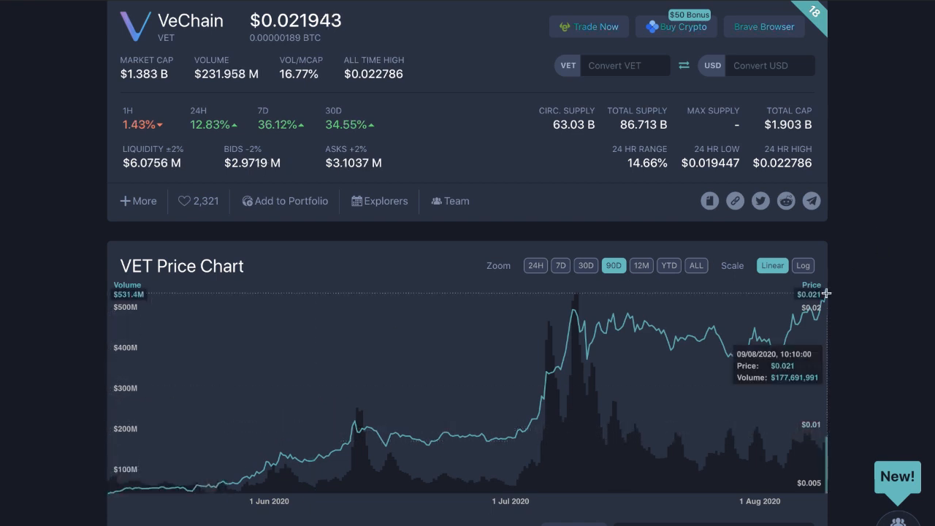
mouse_move(224, 451)
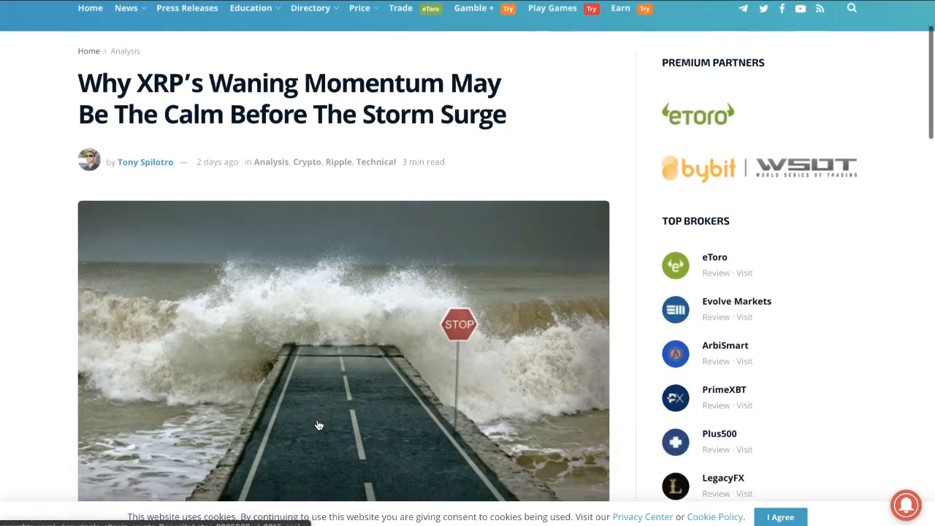
Scroll down through the NewsBTC article on XRP's waning momentum.
scroll("down", 3)
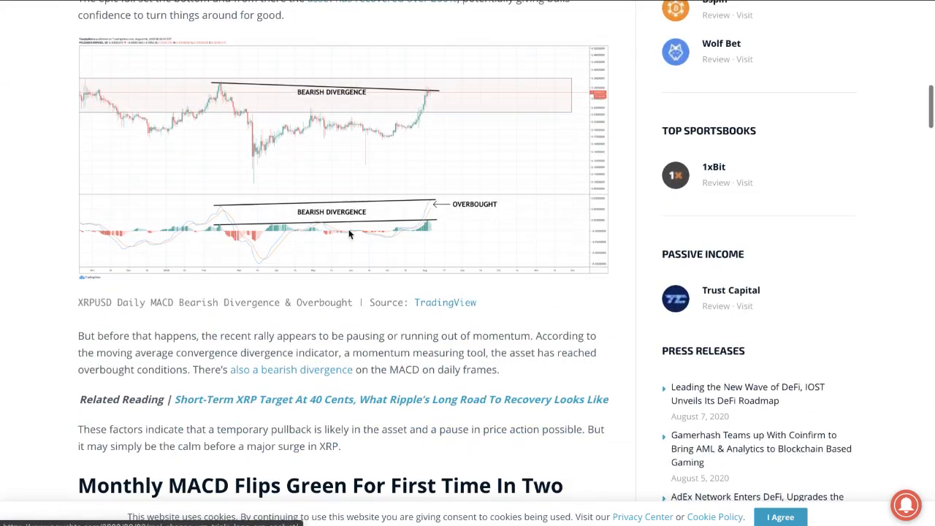
scroll("down", 3)
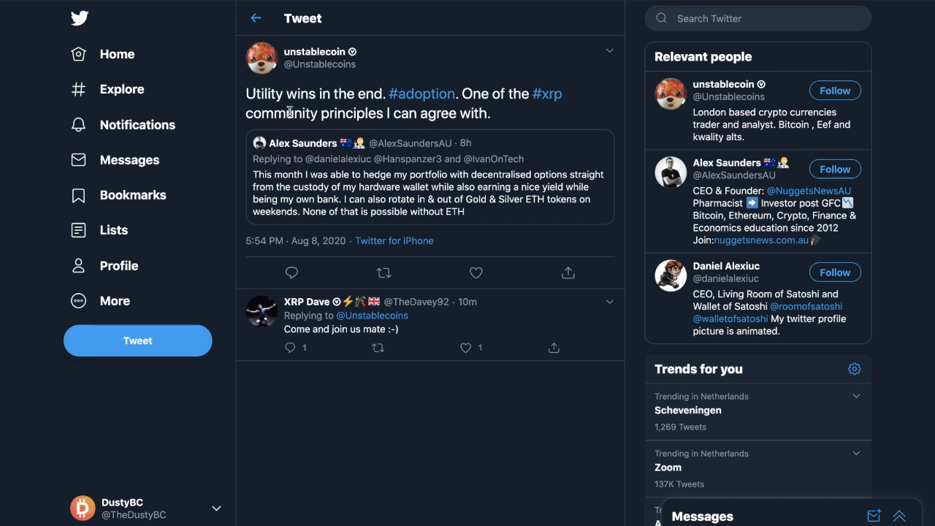
Open Alex Saunders' quoted tweet on hedging ETH with decentralised options and scroll to replies.
left_click(429, 190)
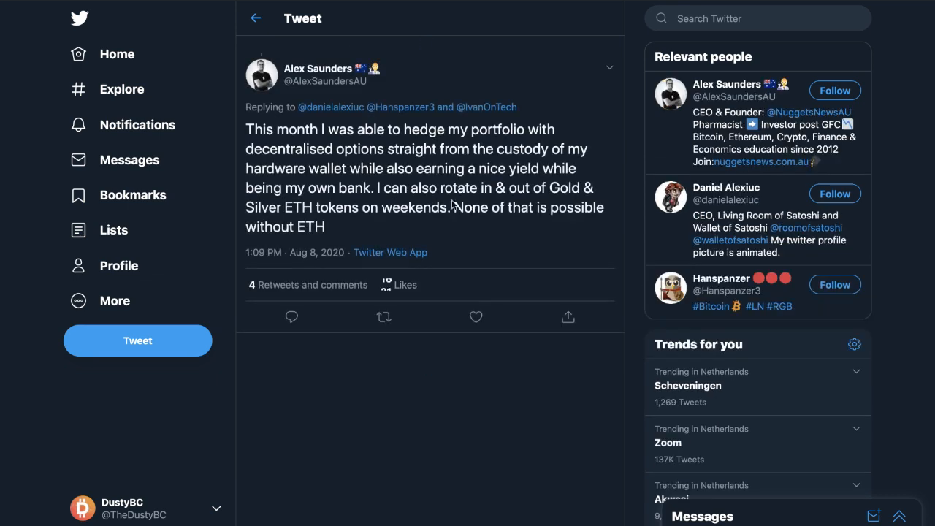
scroll("down", 3)
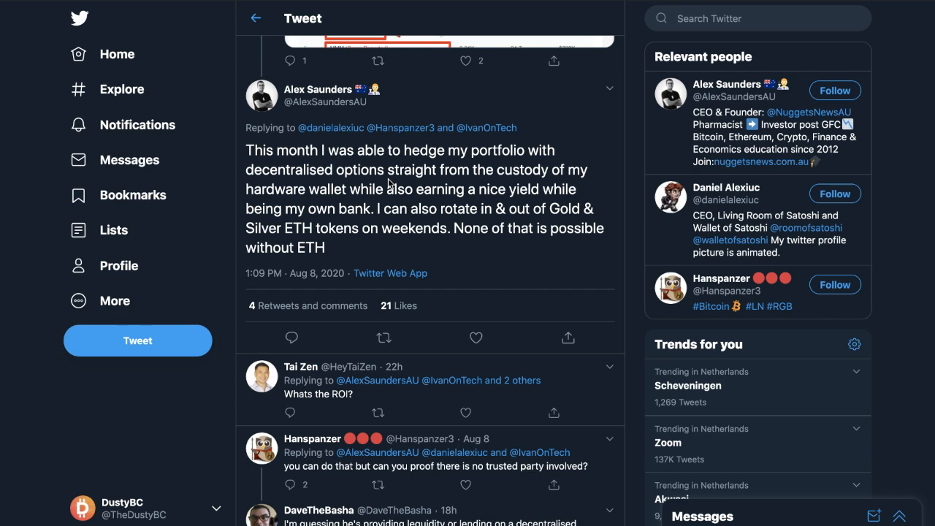
Scroll through Alex Saunders' thread criticising maximalists for attacking Ethereum.
scroll("down", 3)
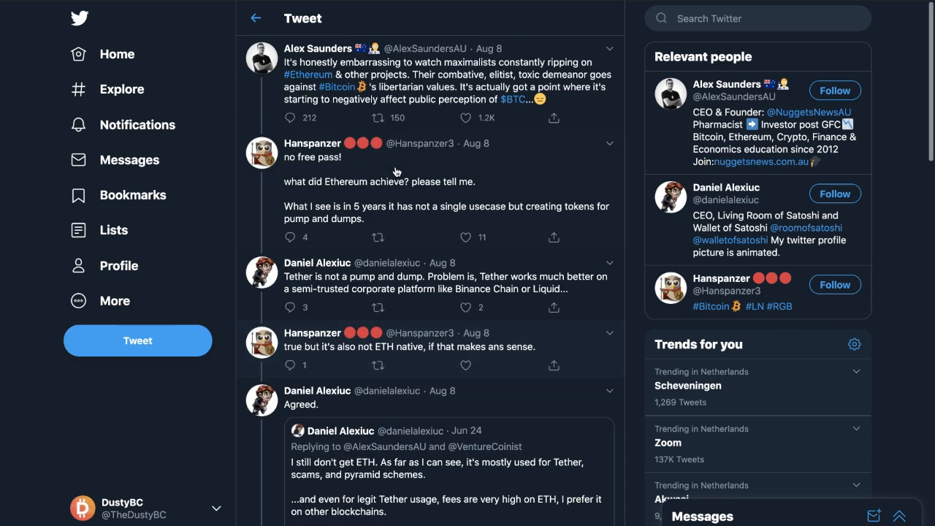
mouse_move(608, 9)
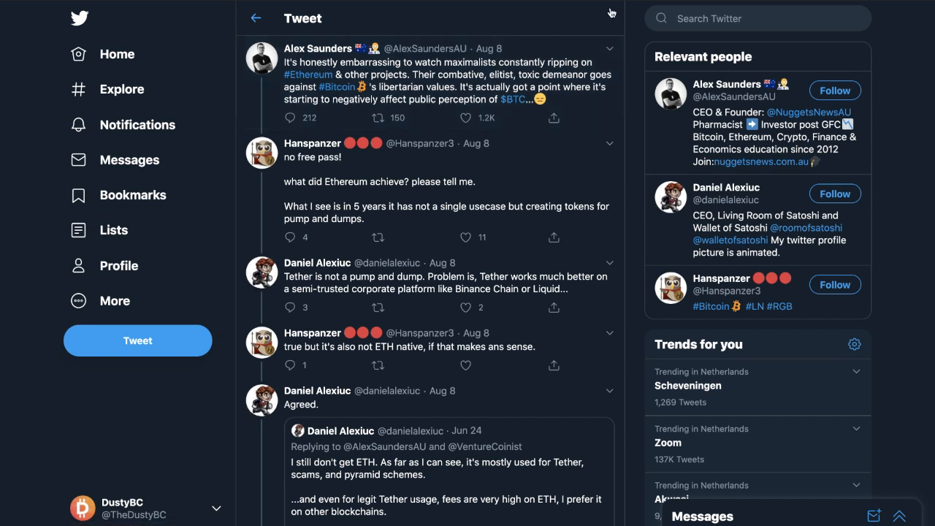
mouse_move(491, 30)
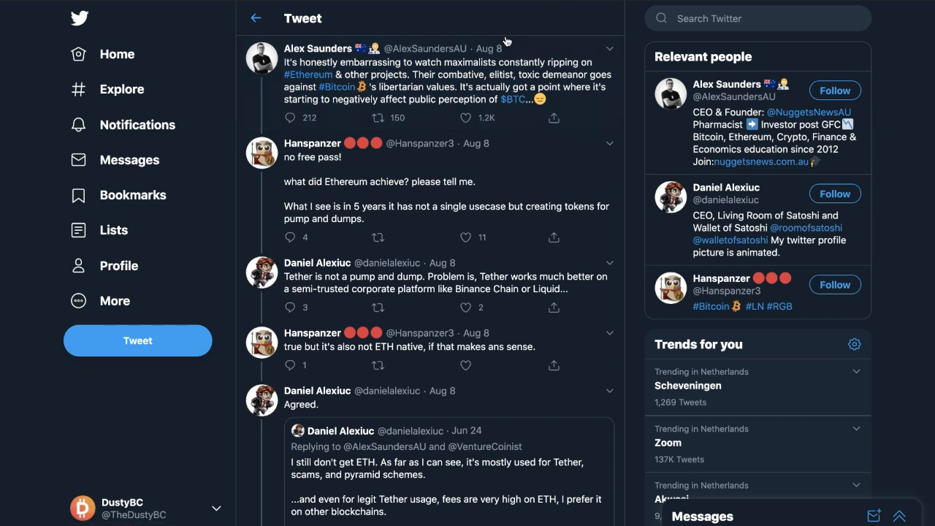
mouse_move(437, 86)
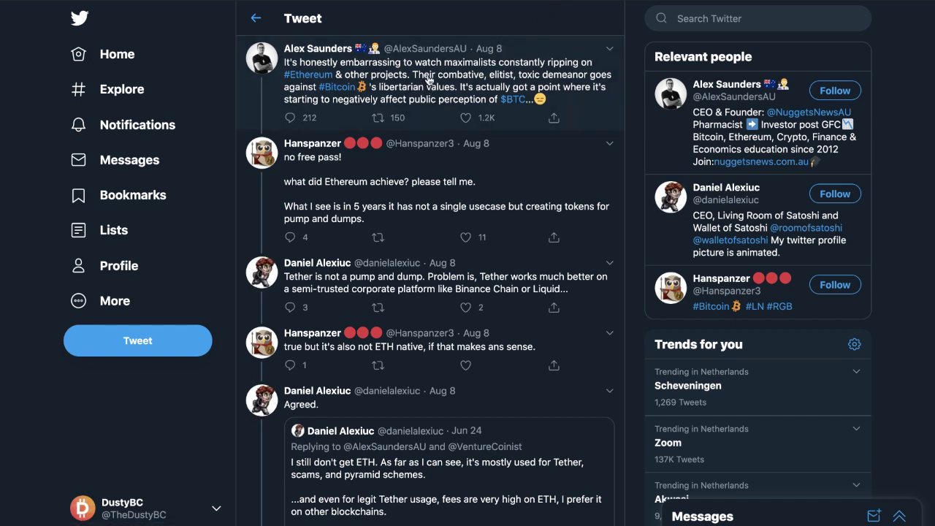
mouse_move(473, 82)
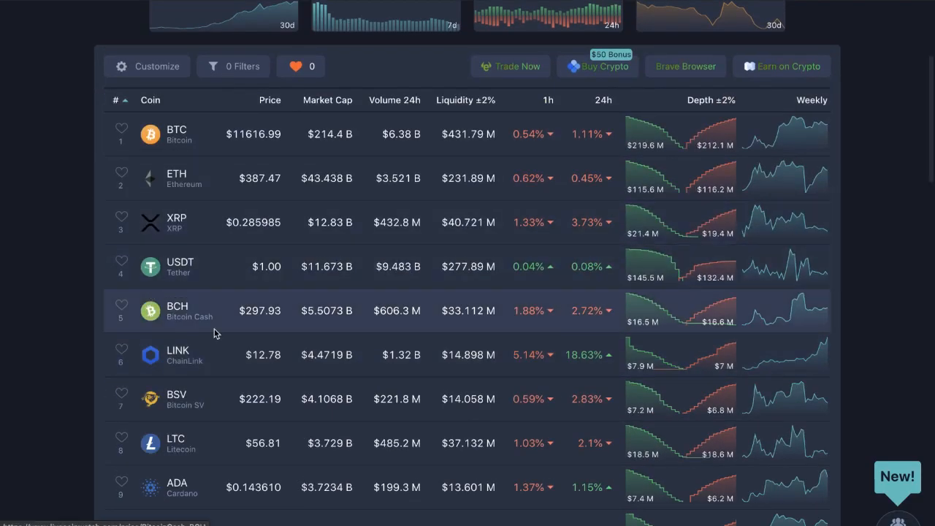
scroll("down", 3)
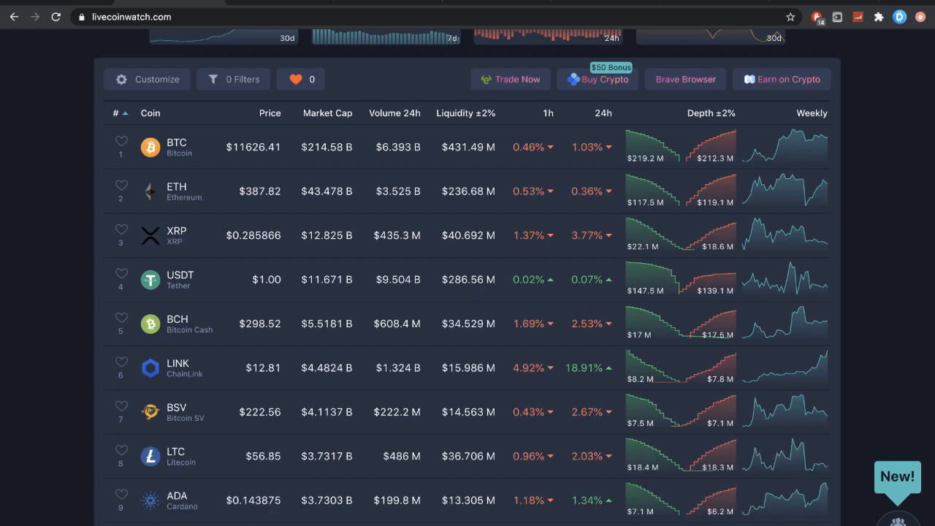
scroll("down", 3)
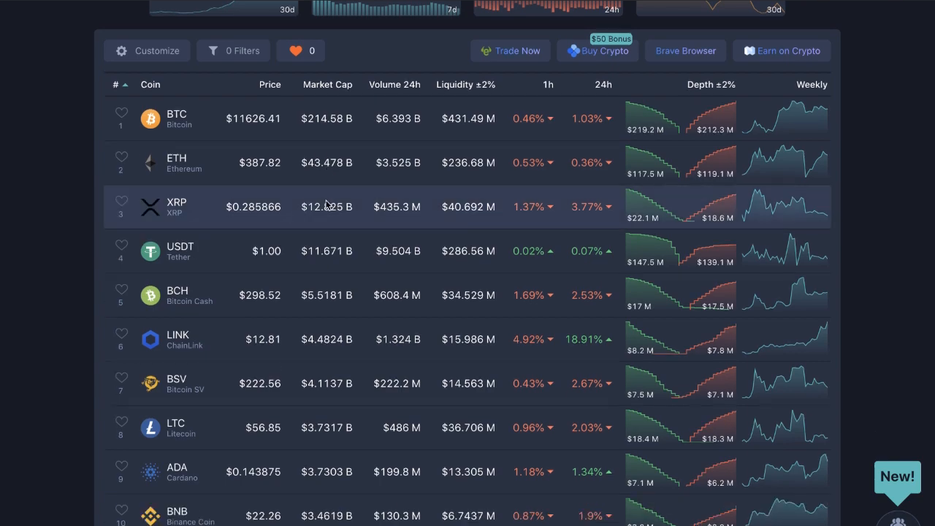